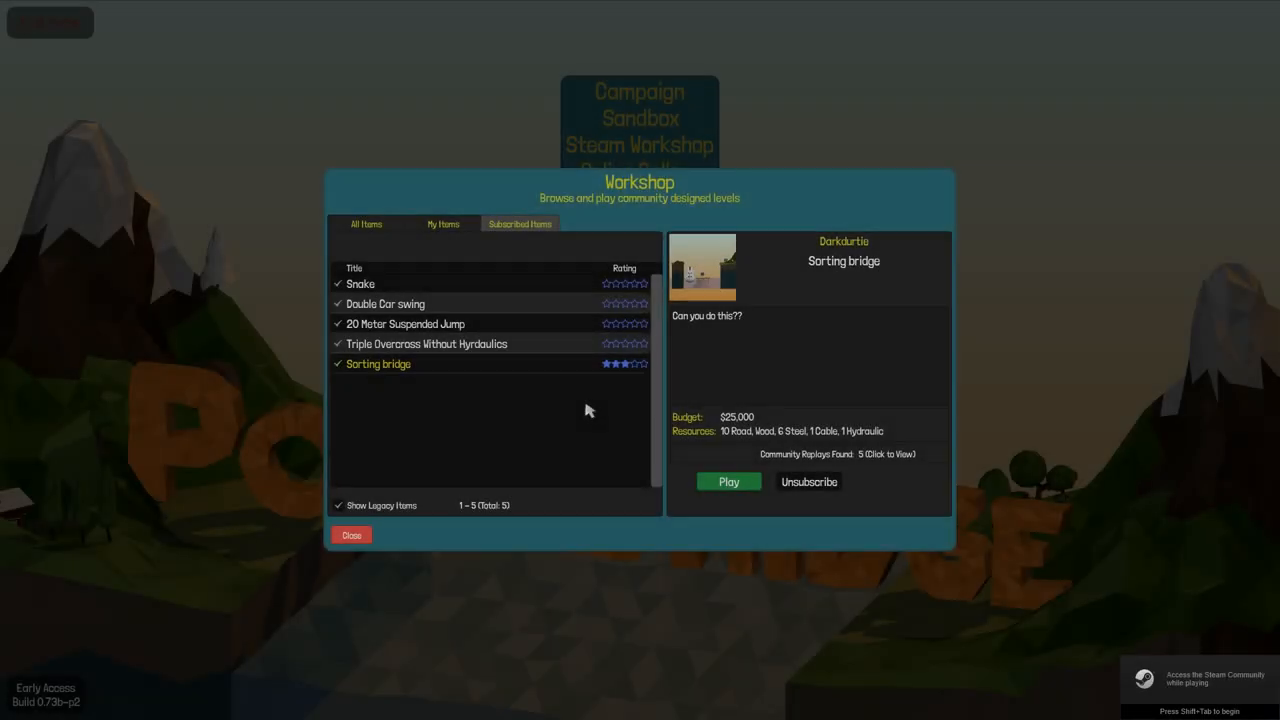
- Start the Sorting bridge community level from the Workshop
{"action": "left_click", "coordinate": [728, 480]}
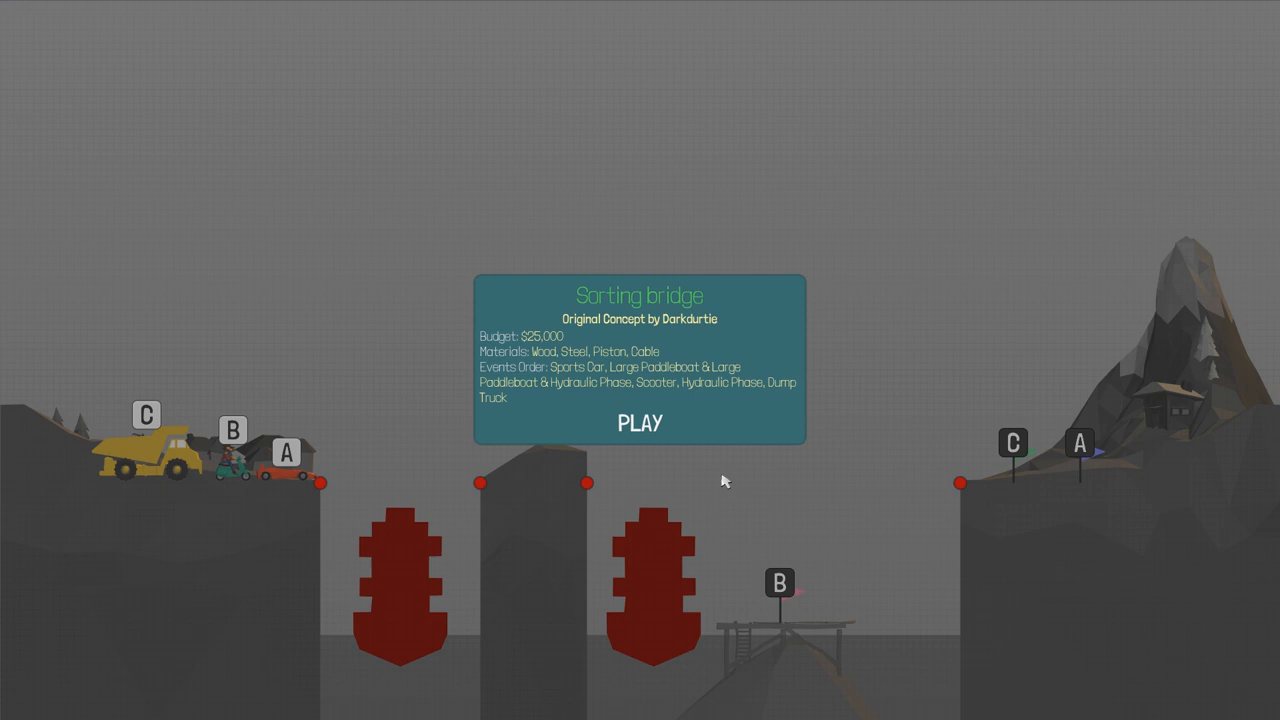
- Dismiss the level overview card to begin building the first wooden truss
{"action": "left_click", "coordinate": [640, 422]}
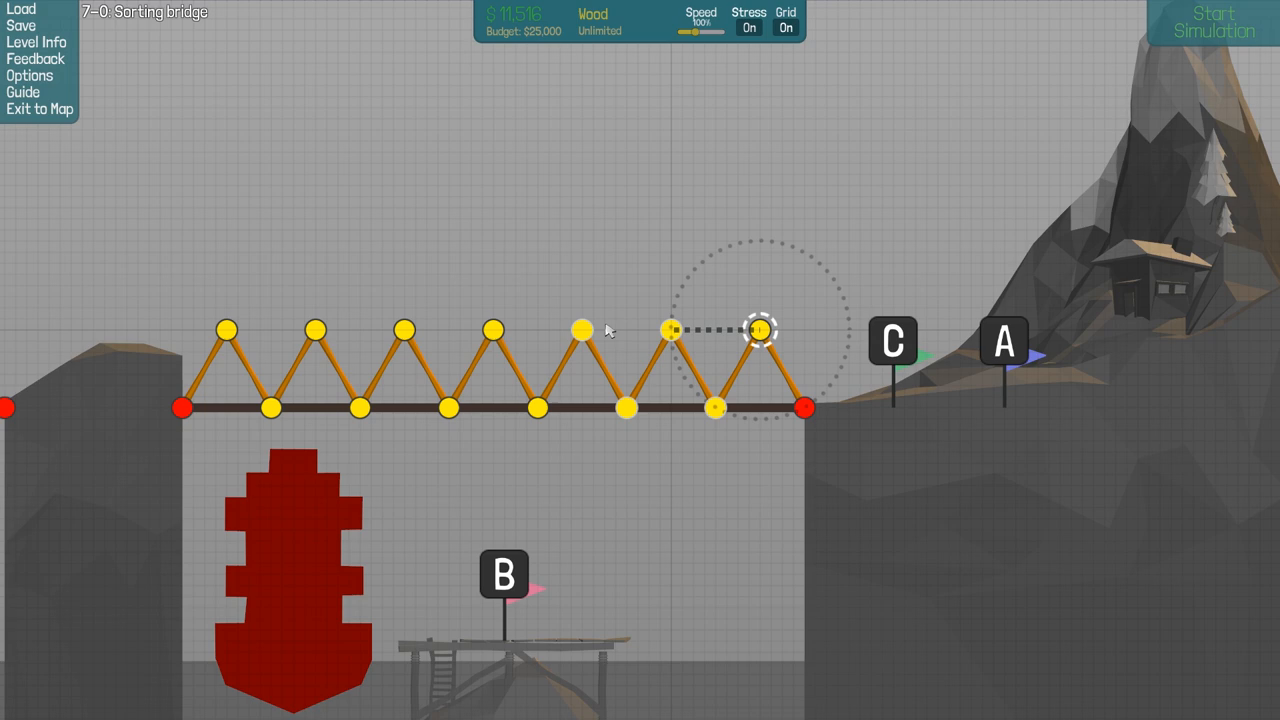
- Run the simulation to test the second truss with its steel pillar and cable
{"action": "left_click", "coordinate": [1214, 24]}
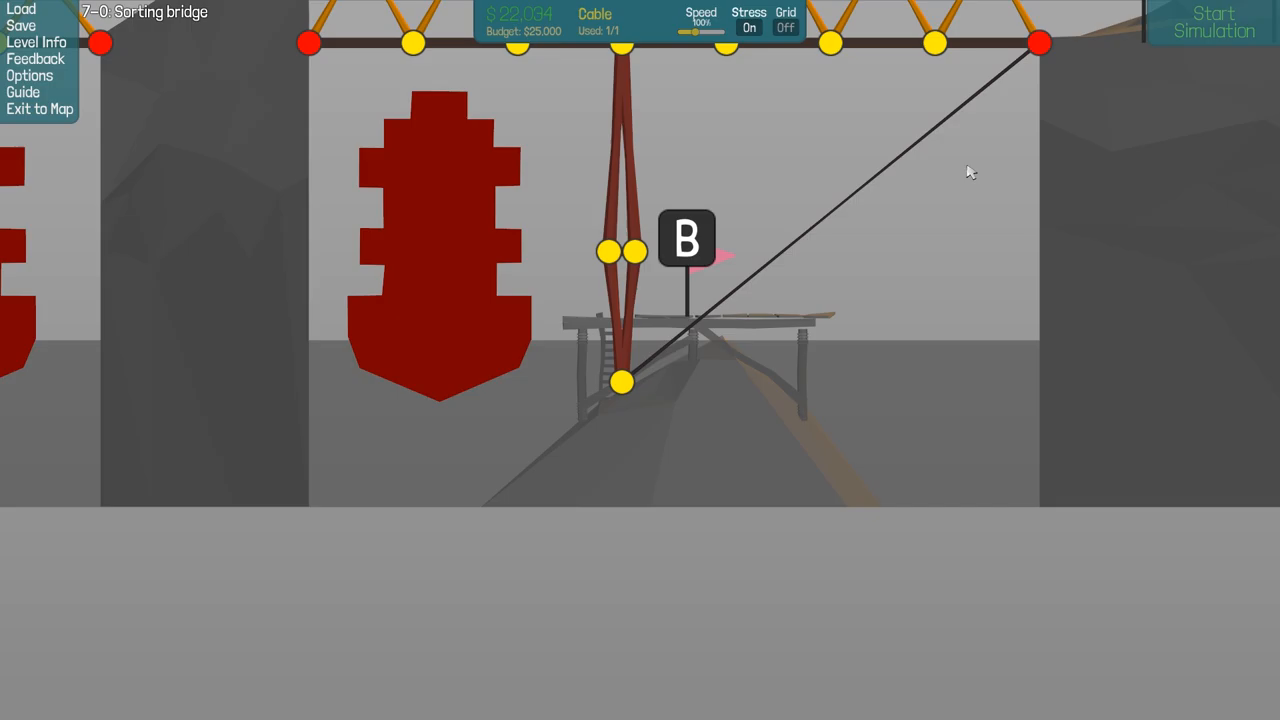
{"action": "left_click", "coordinate": [1212, 22]}
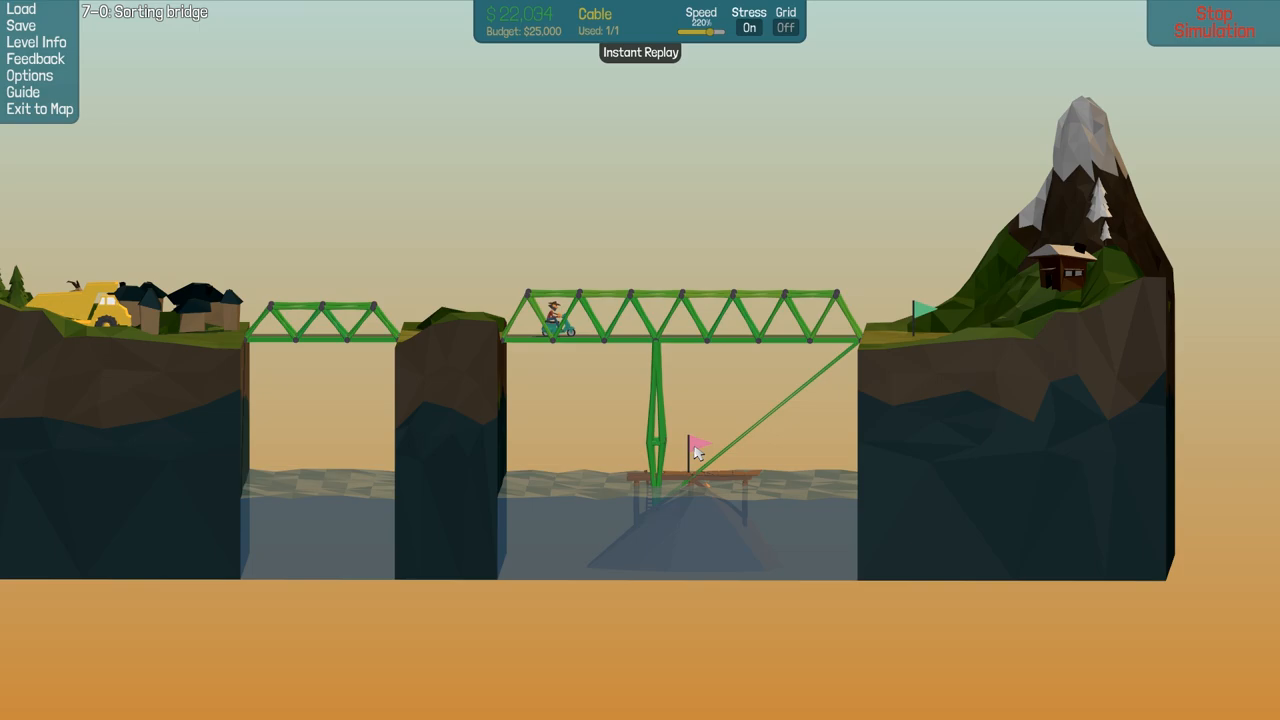
- Stop the simulation to return to editing and add the hydraulic piston
{"action": "left_click", "coordinate": [1212, 22]}
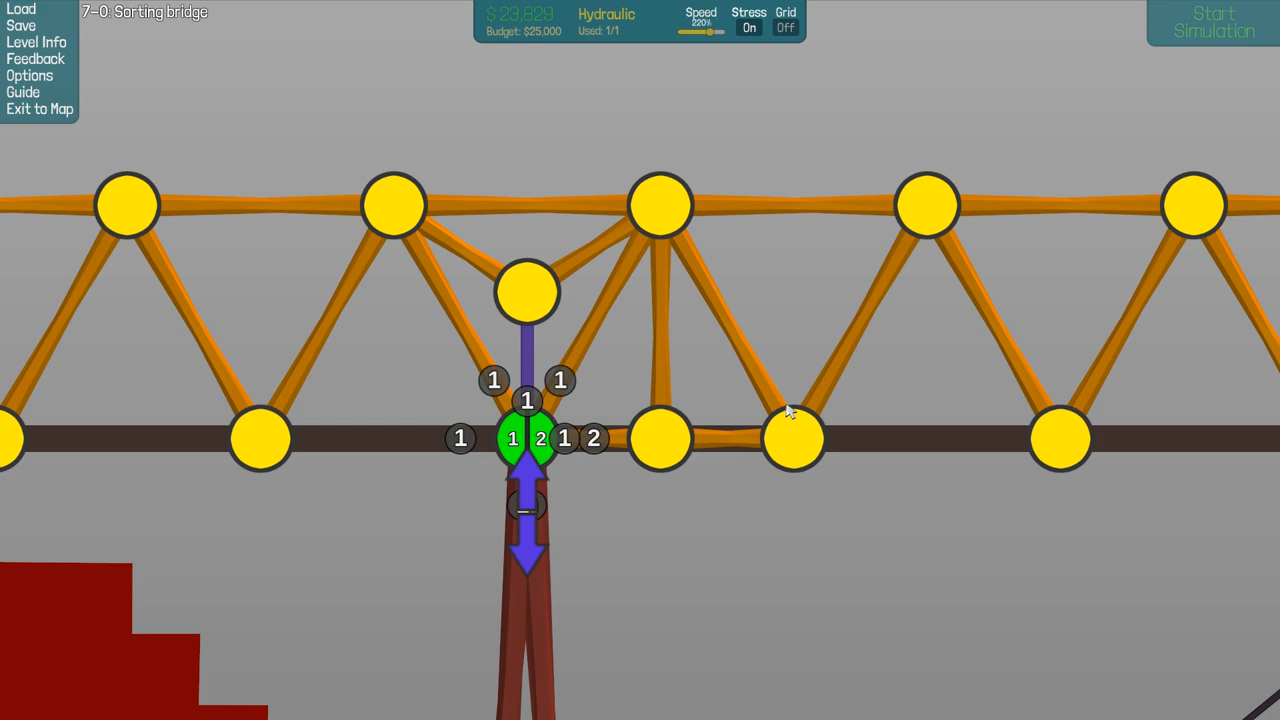
- Run a test of the hydraulic drop section, then stop it to resume editing
{"action": "left_click", "coordinate": [1212, 22]}
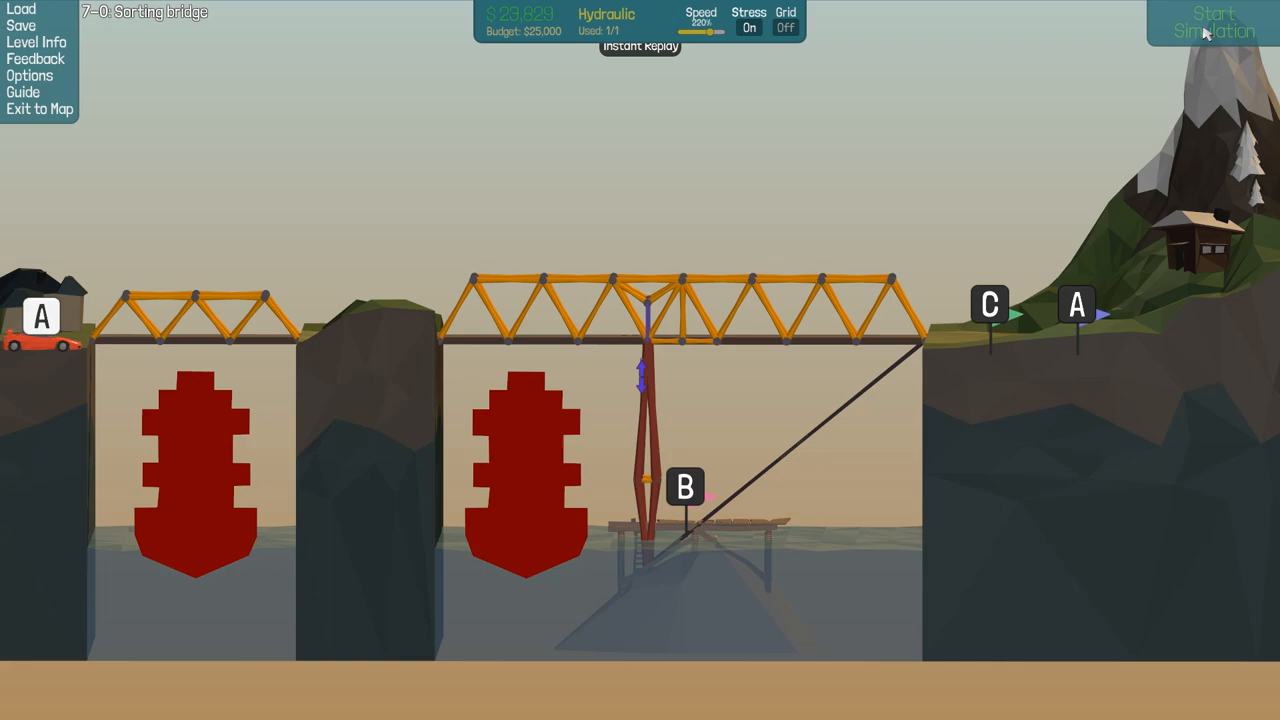
{"action": "left_click", "coordinate": [1212, 22]}
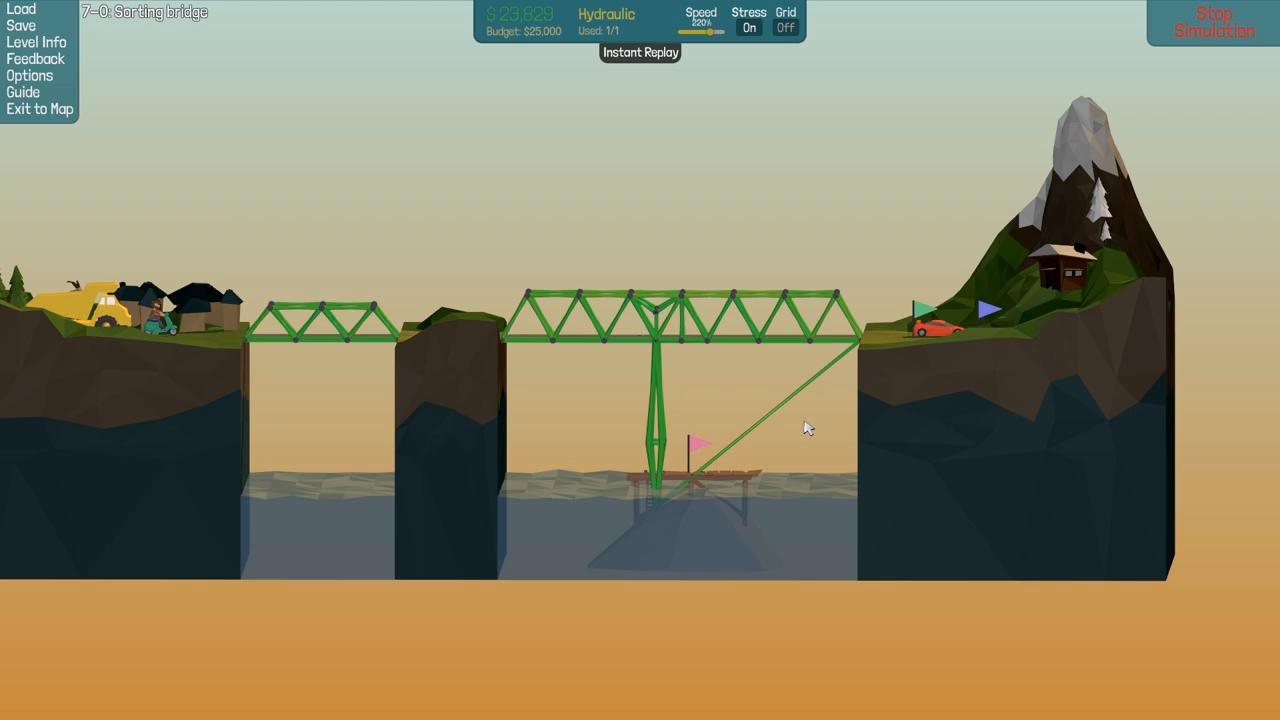
{"action": "left_click", "coordinate": [1212, 22]}
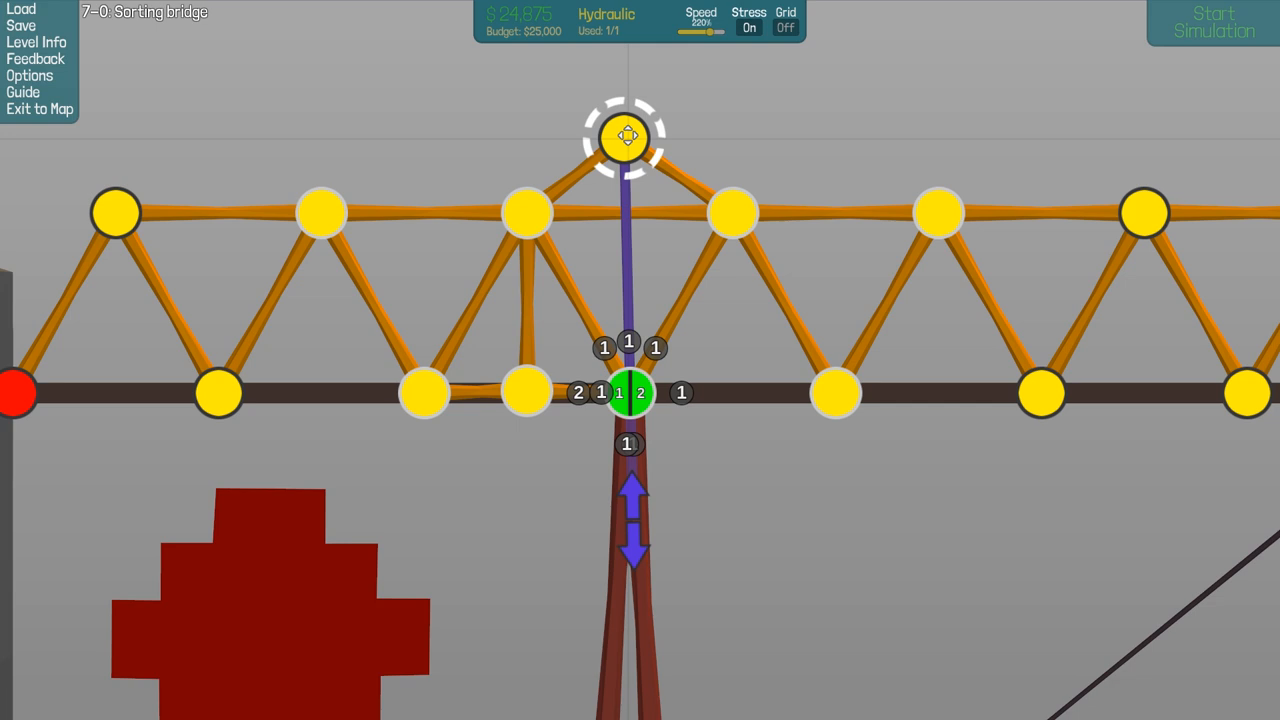
- Test the bridge with the piston anchored to the raised peak joint, then stop
{"action": "left_click", "coordinate": [1212, 22]}
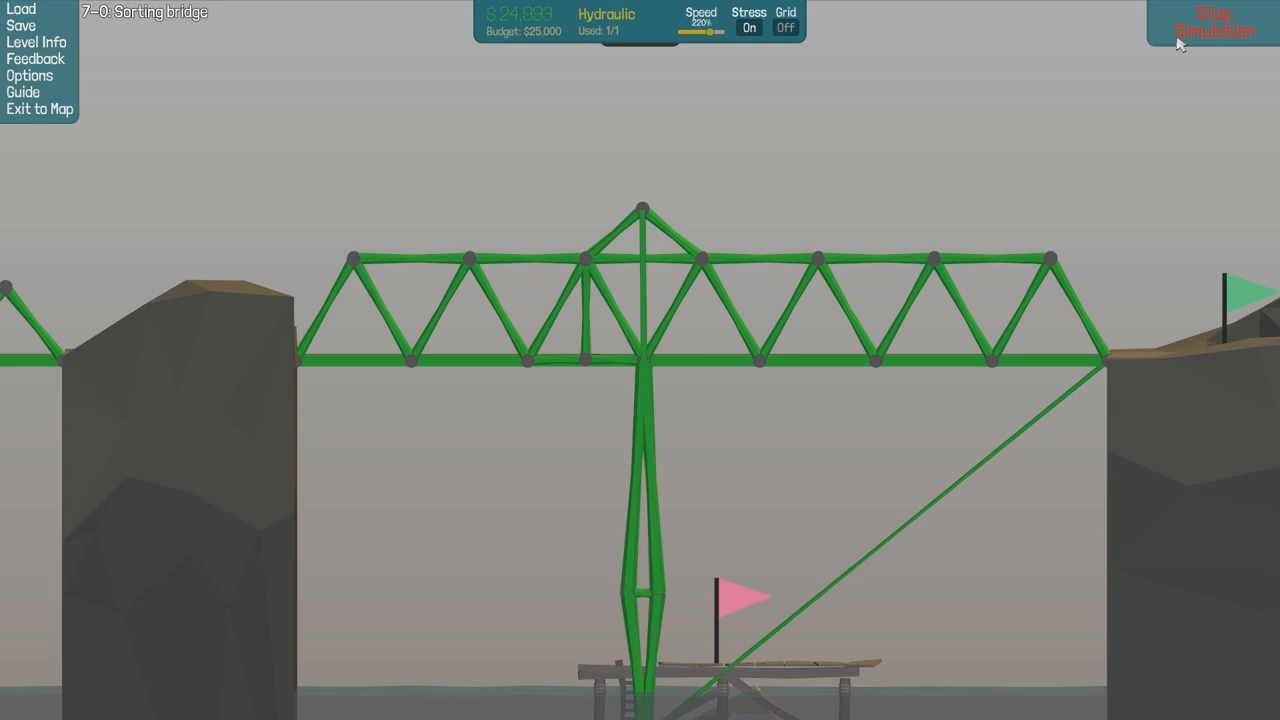
{"action": "left_click", "coordinate": [1212, 22]}
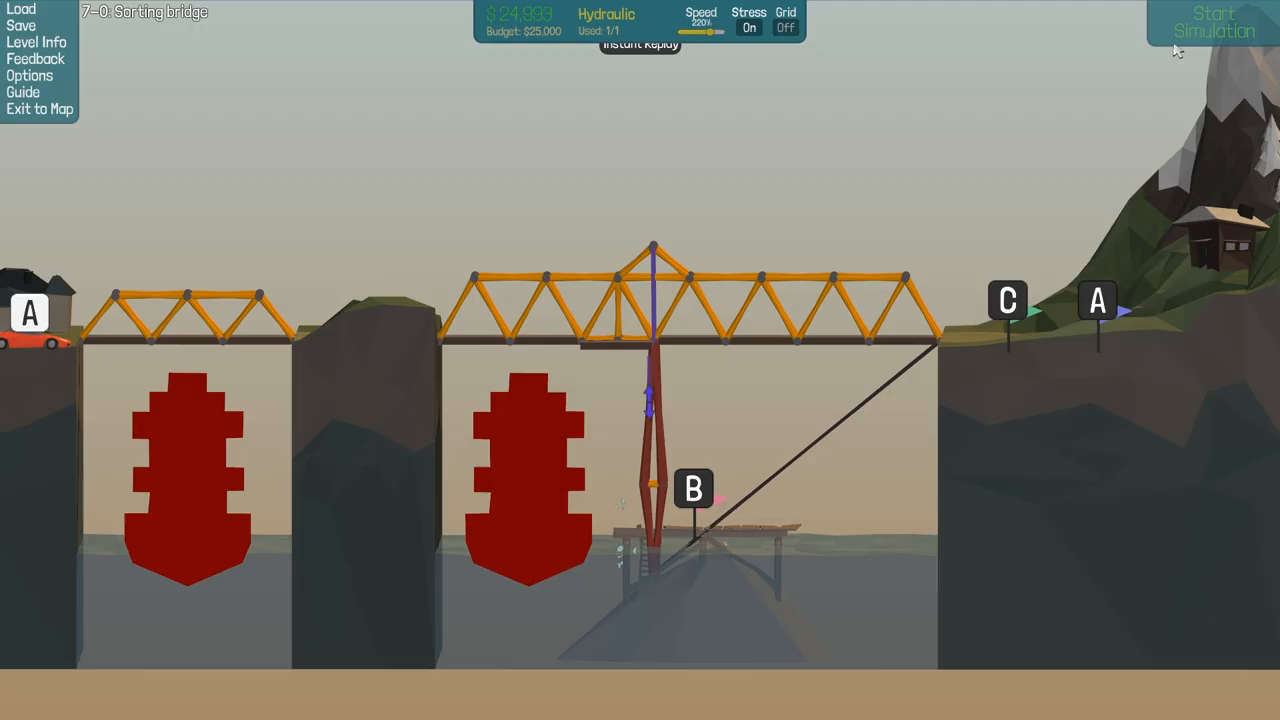
- Change member sides at the split joint beneath the piston
{"action": "left_click", "coordinate": [1214, 22]}
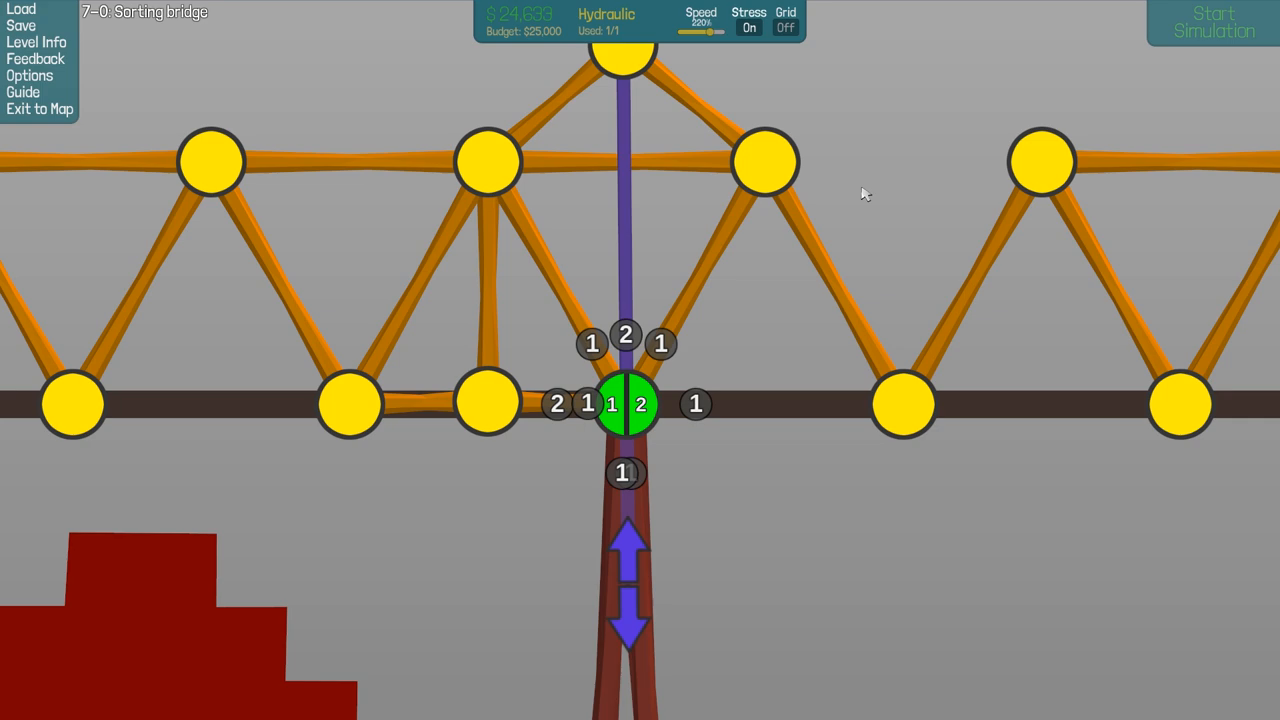
{"action": "left_click", "coordinate": [1212, 22]}
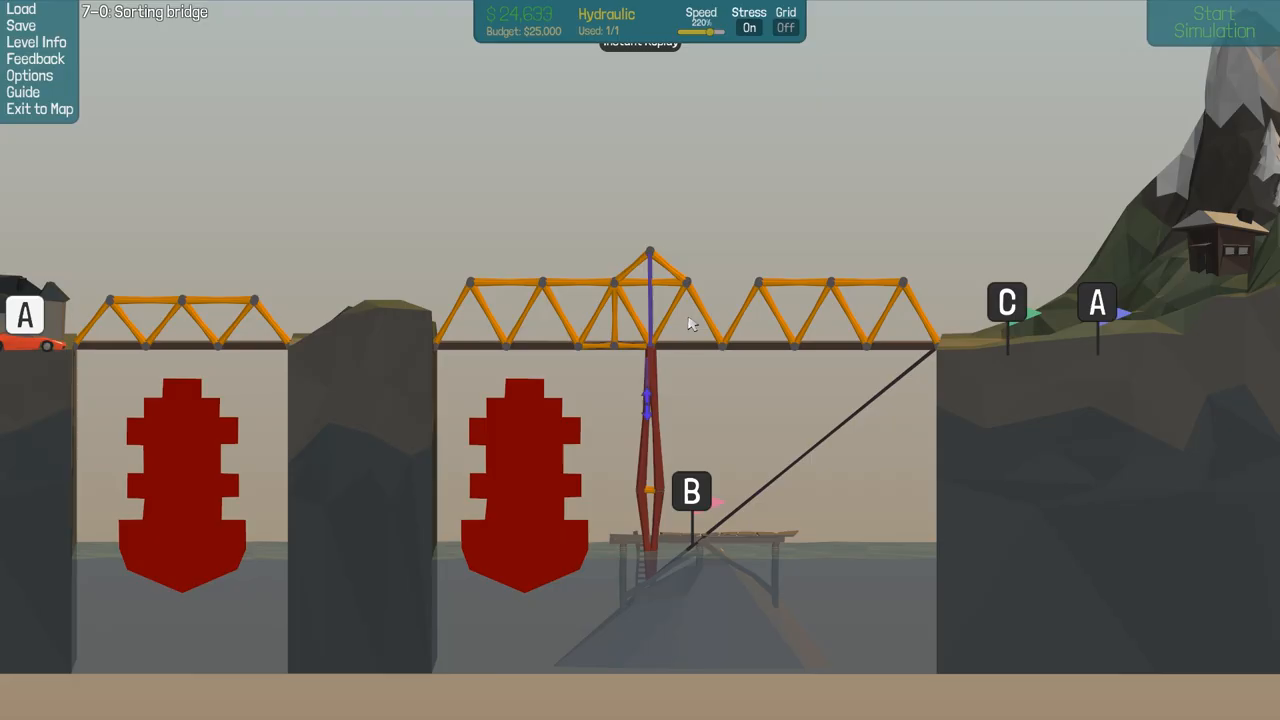
{"action": "left_click", "coordinate": [1212, 22]}
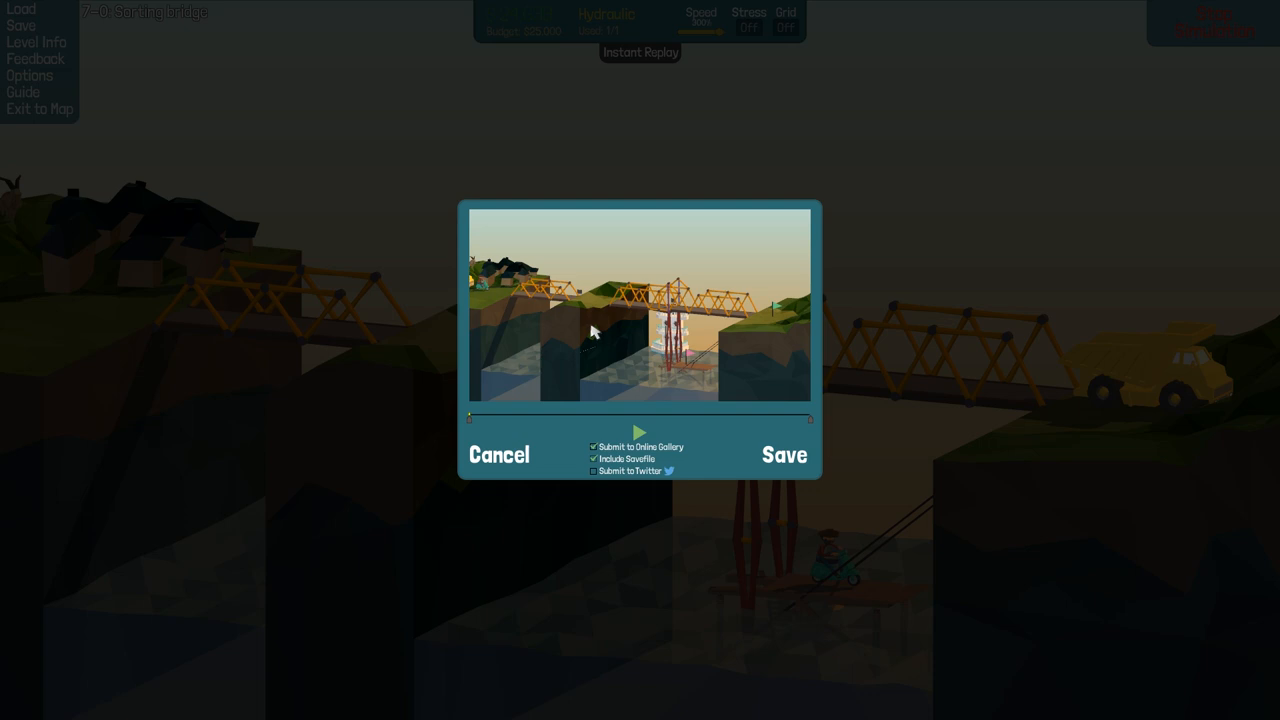
- Cancel the replay save prompt to reveal Level Complete at $24,633
{"action": "left_click", "coordinate": [784, 454]}
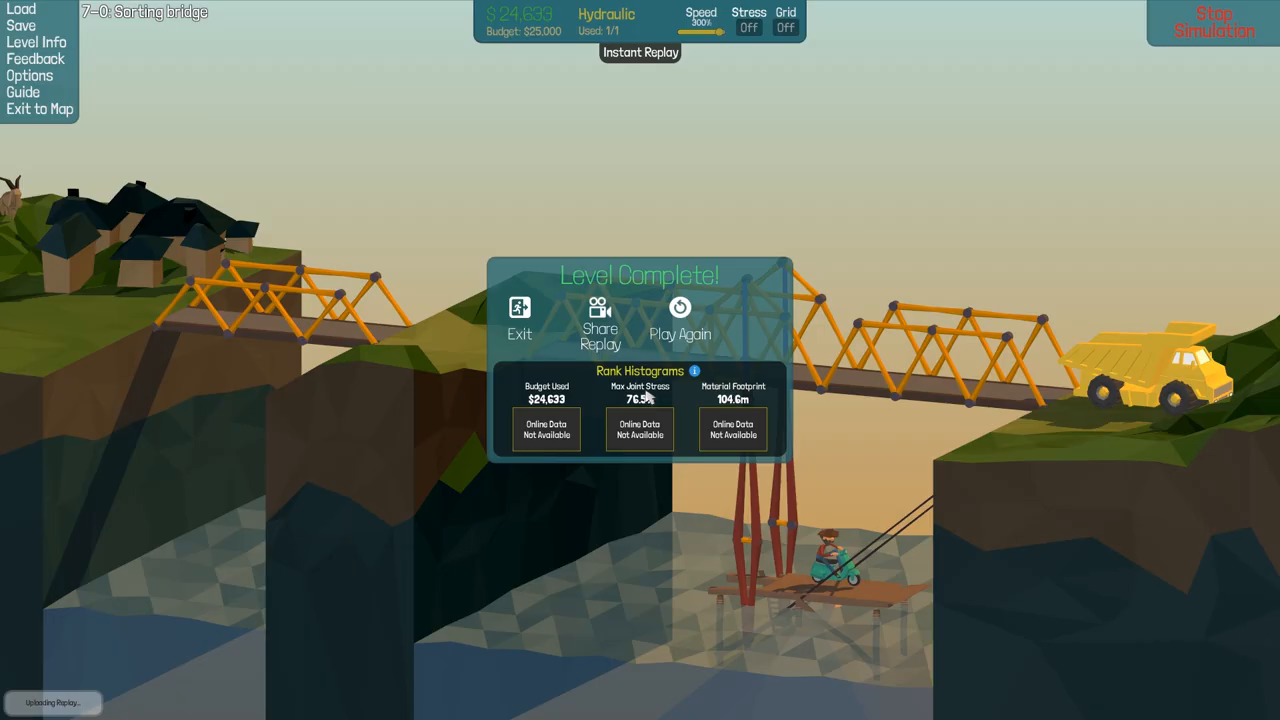